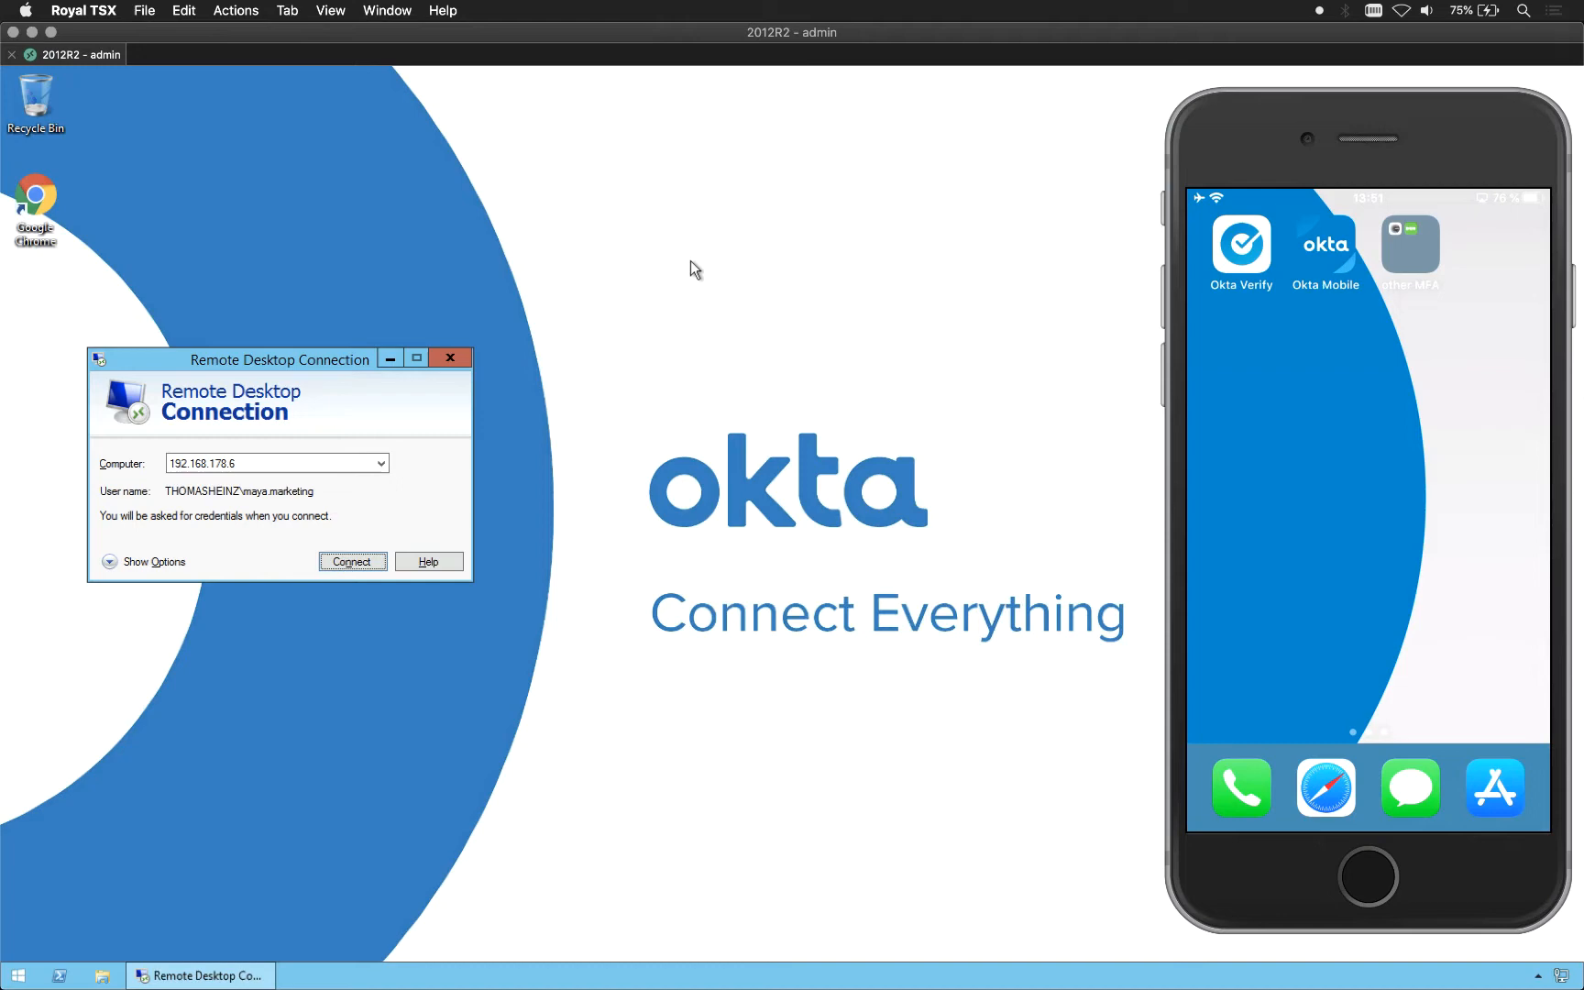
mouse_move(713, 280)
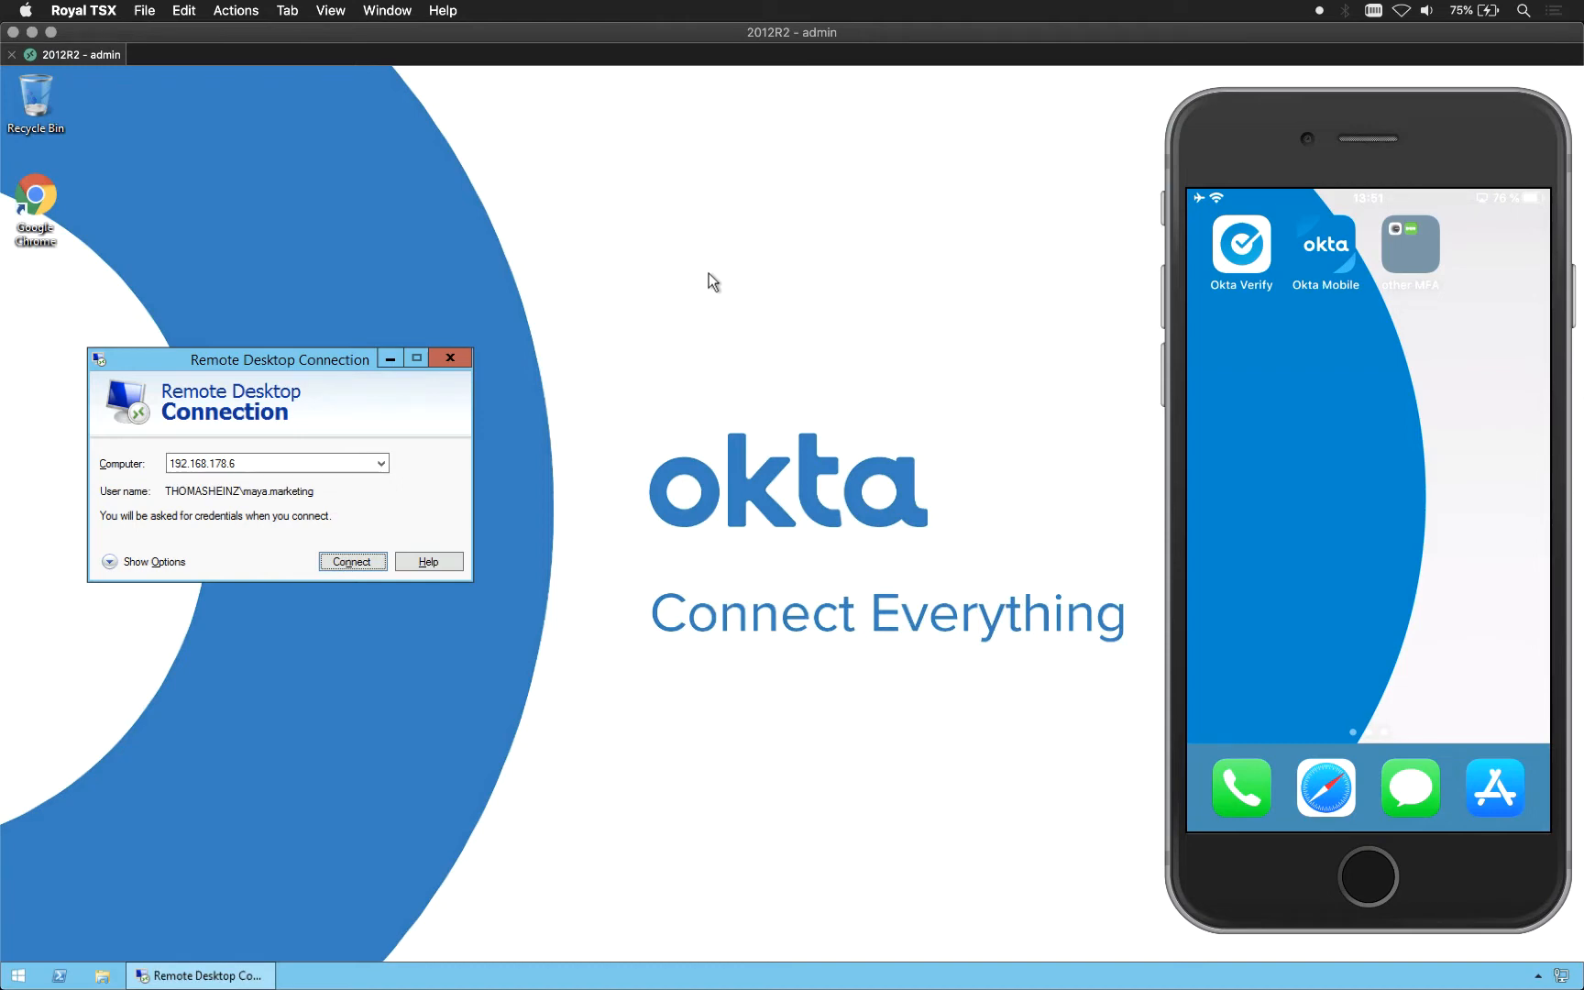
mouse_move(545, 408)
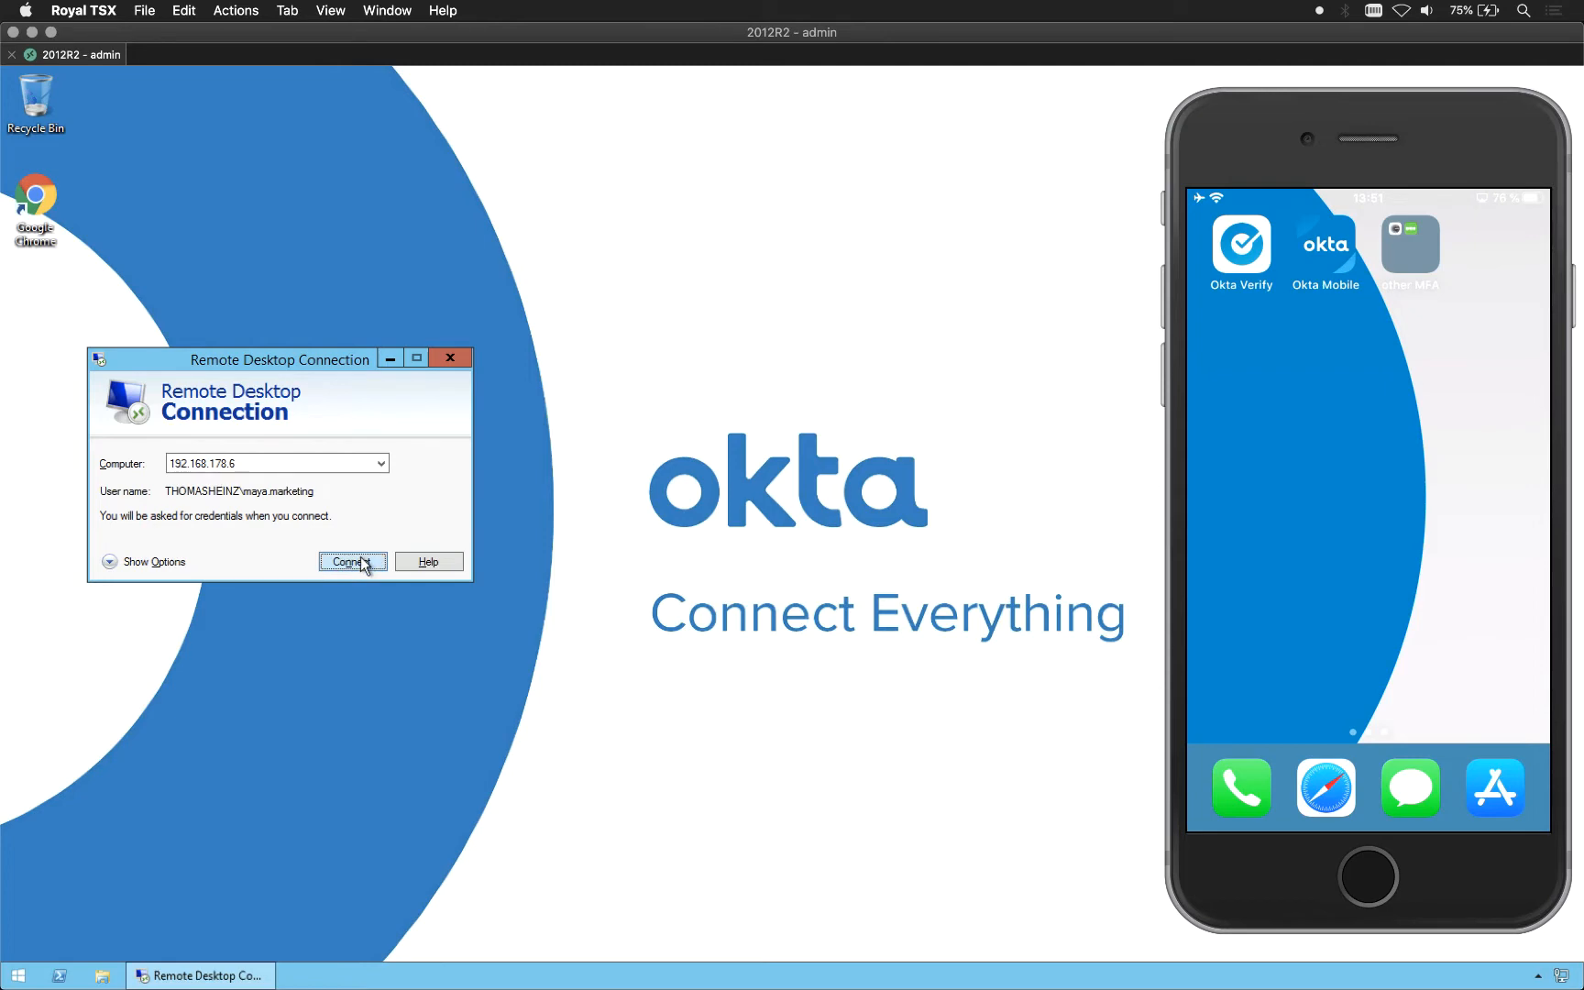
Connect to the server at 192.168.178.6 and submit the saved account credentials.
click(352, 562)
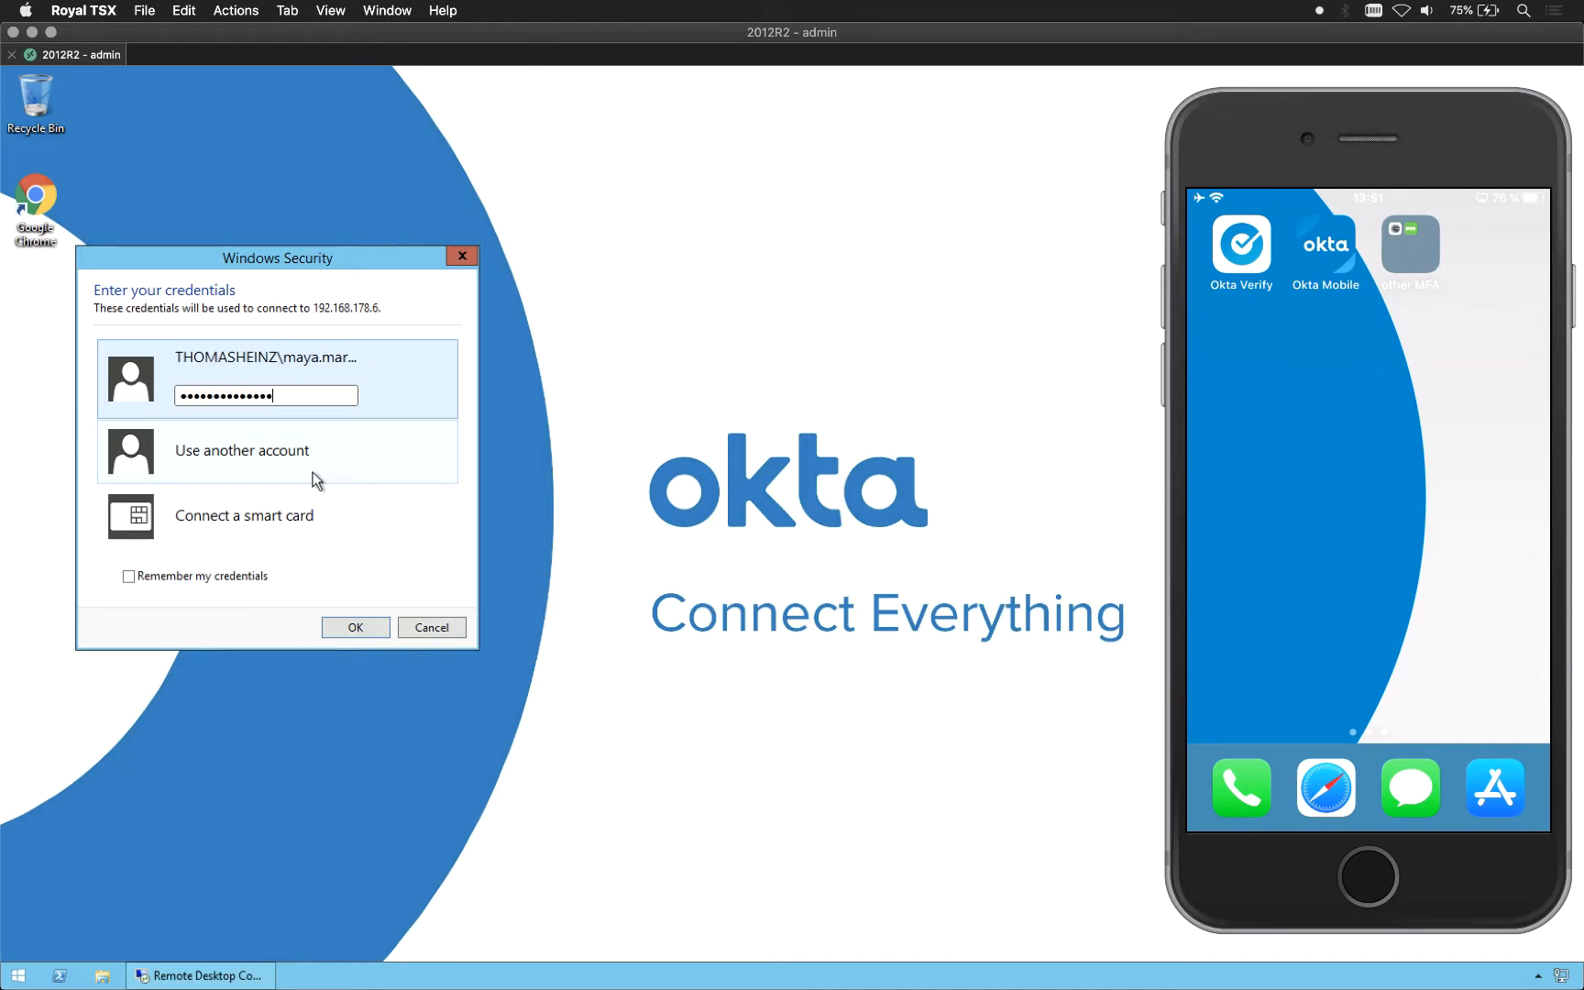
click(355, 627)
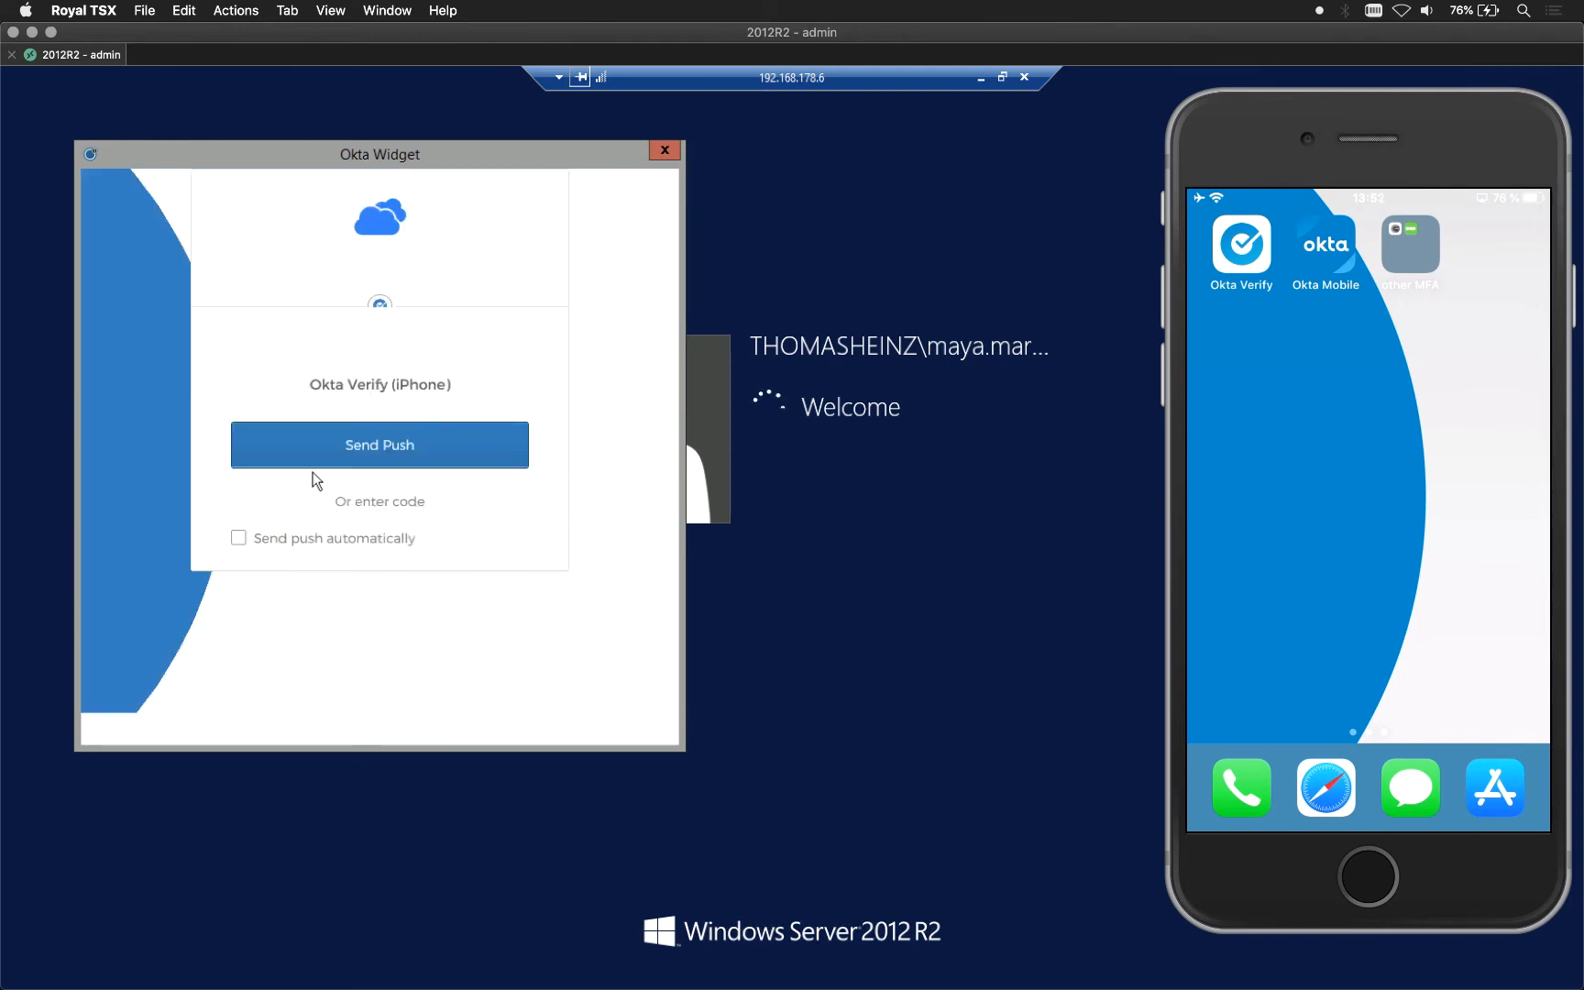
Send an Okta Verify push notification to the iPhone from the Okta Widget.
click(378, 444)
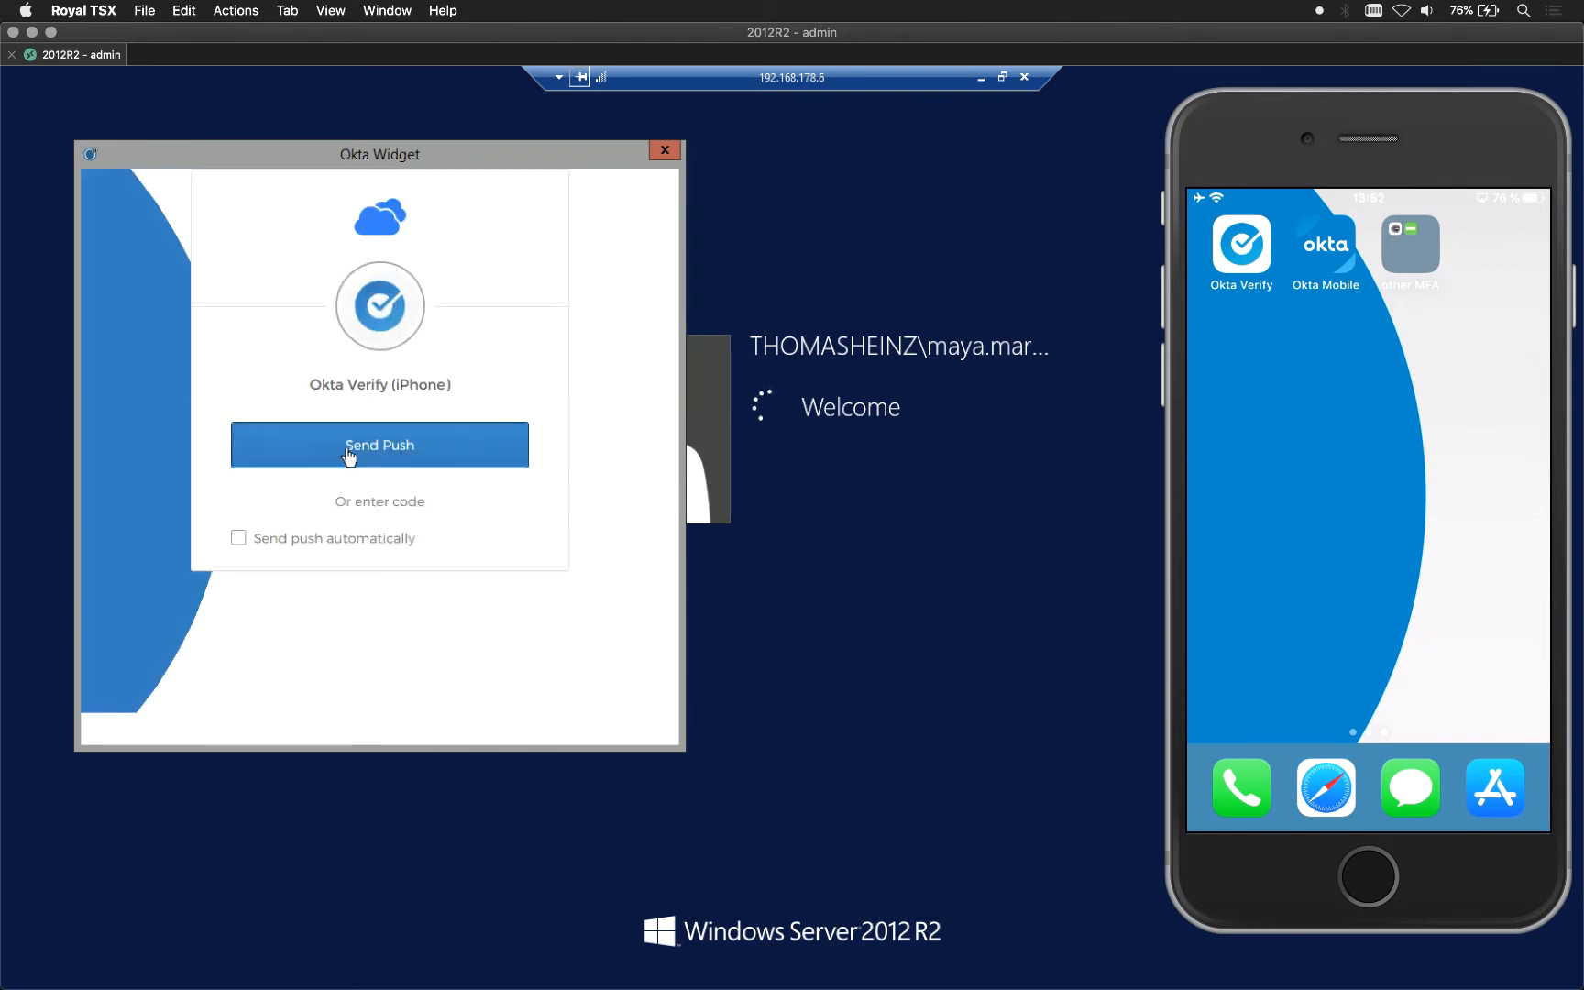
click(378, 445)
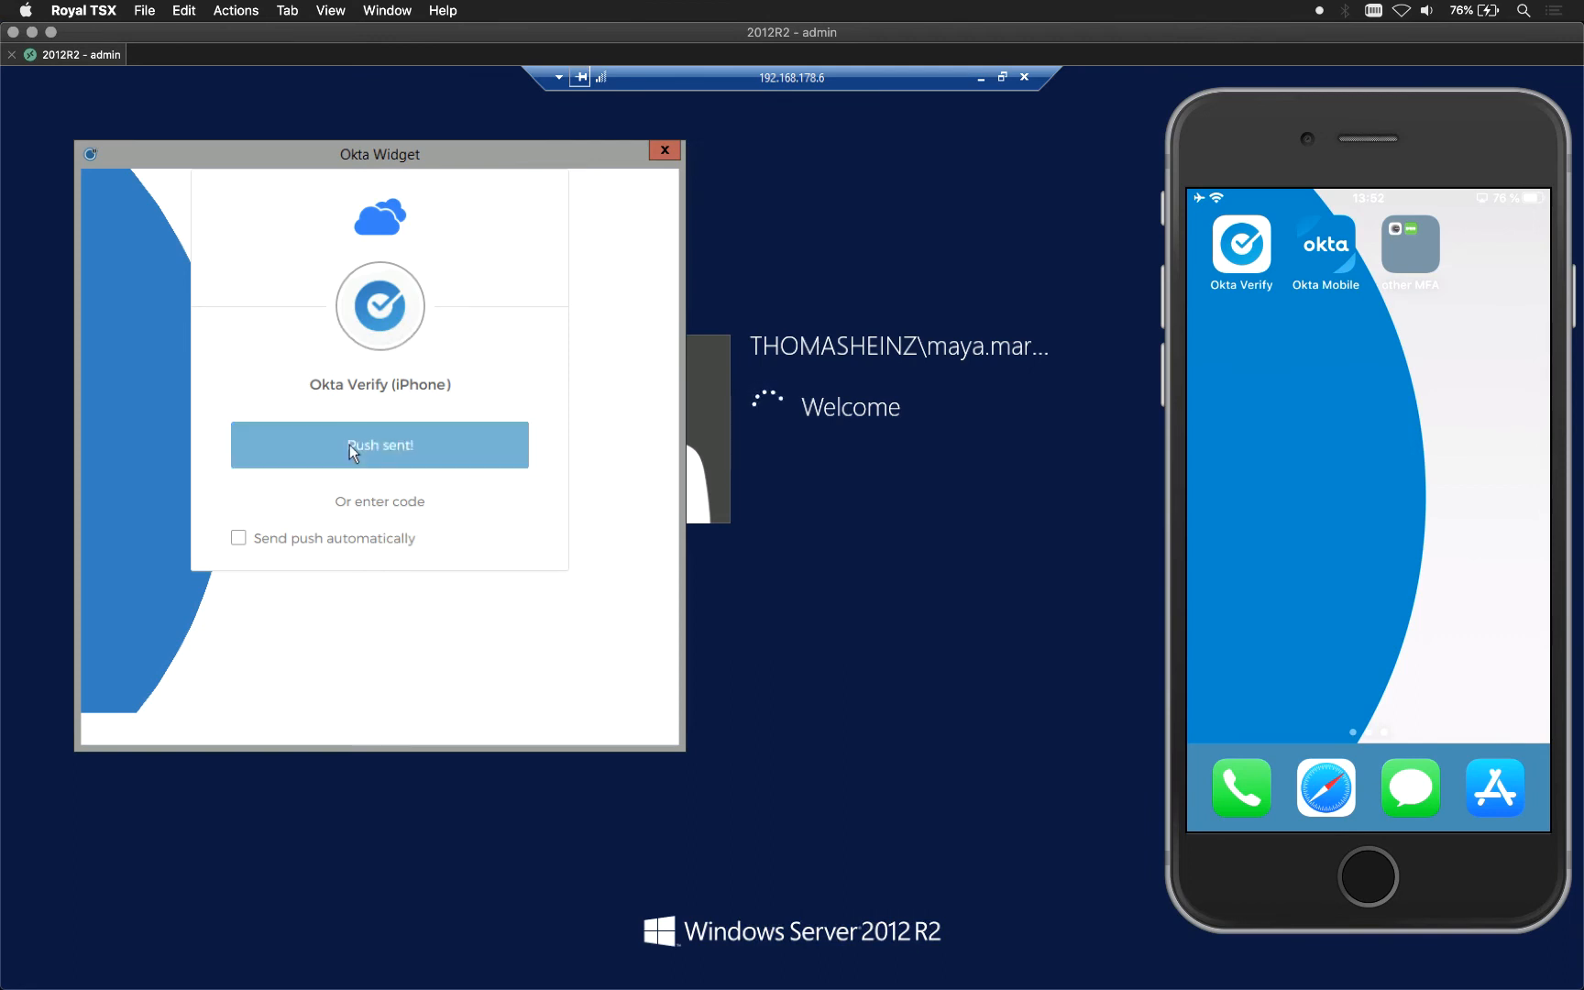